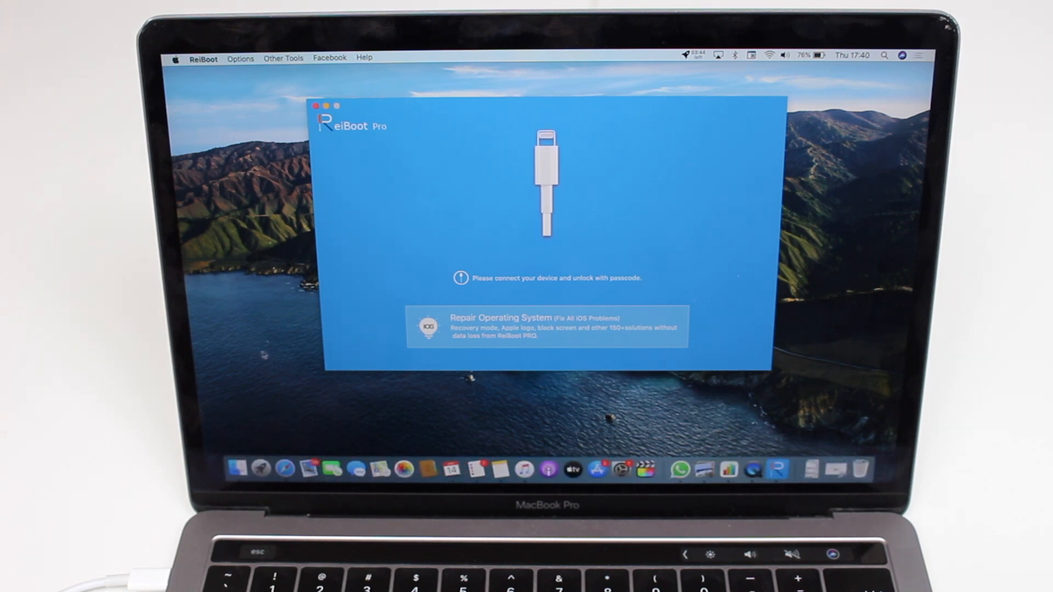
pyautogui.moveTo(268, 353)
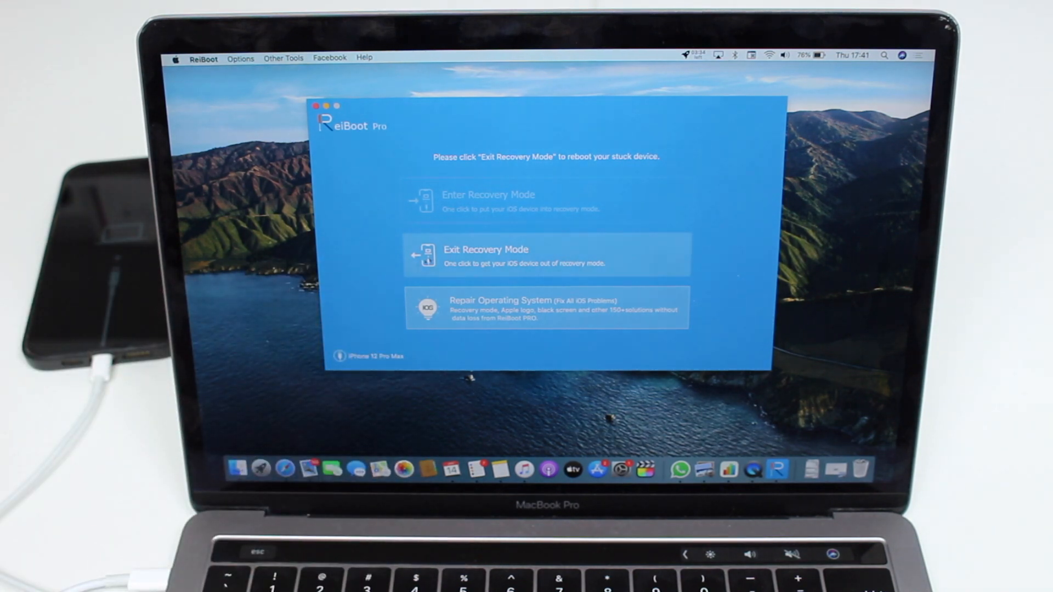
# Step: Choose Exit Recovery Mode on the ReiBoot home screen for the iPhone 12 Pro Max
pyautogui.click(486, 256)
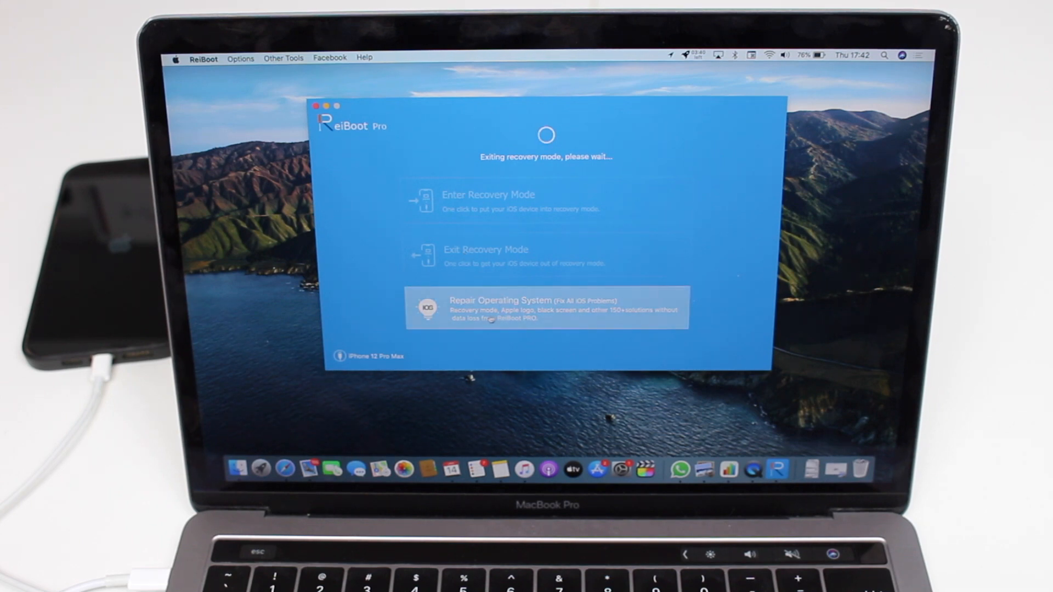
# Step: Pick Repair Operating System and wait for the 'Exited Recovery Mode successfully' popup
pyautogui.click(546, 309)
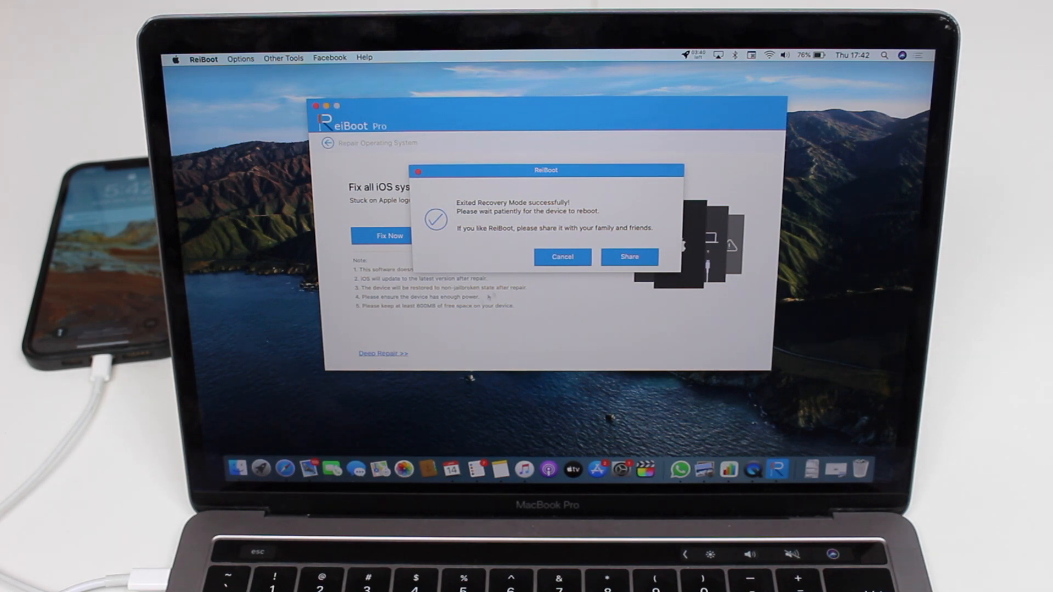
pyautogui.click(562, 257)
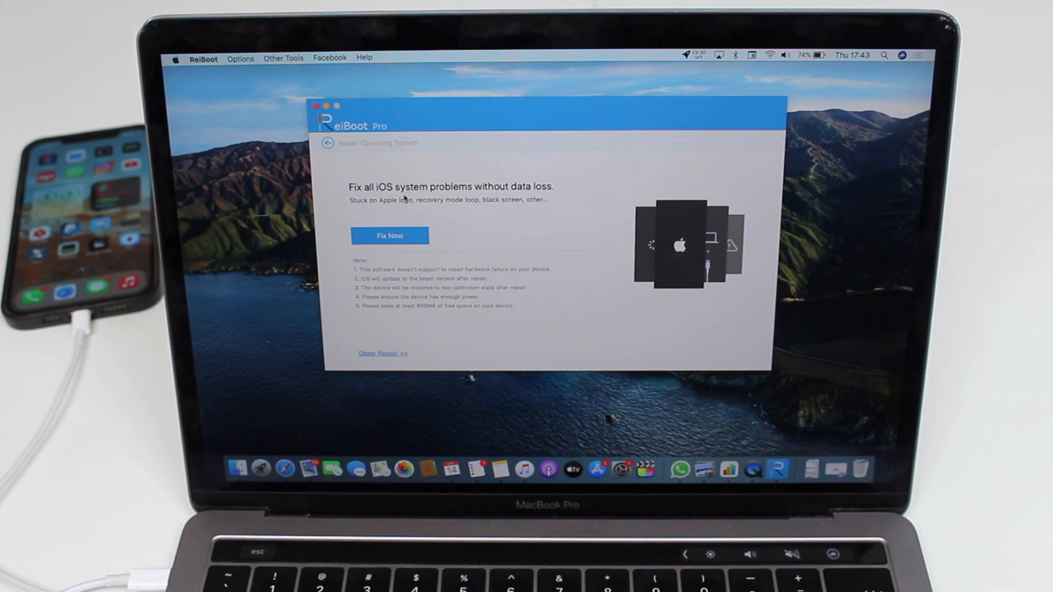
pyautogui.moveTo(384, 250)
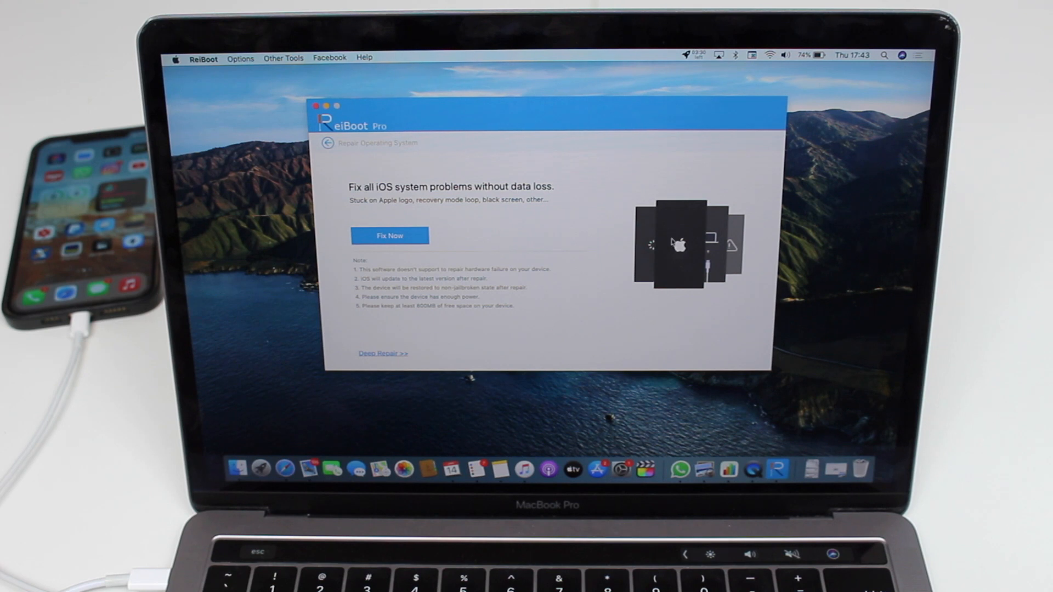
pyautogui.moveTo(663, 261)
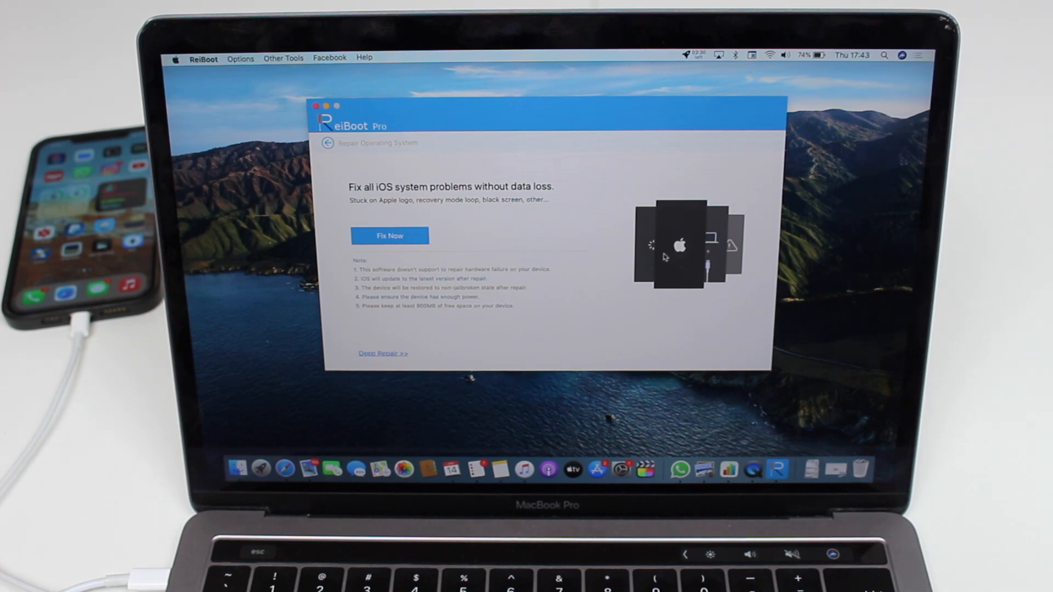